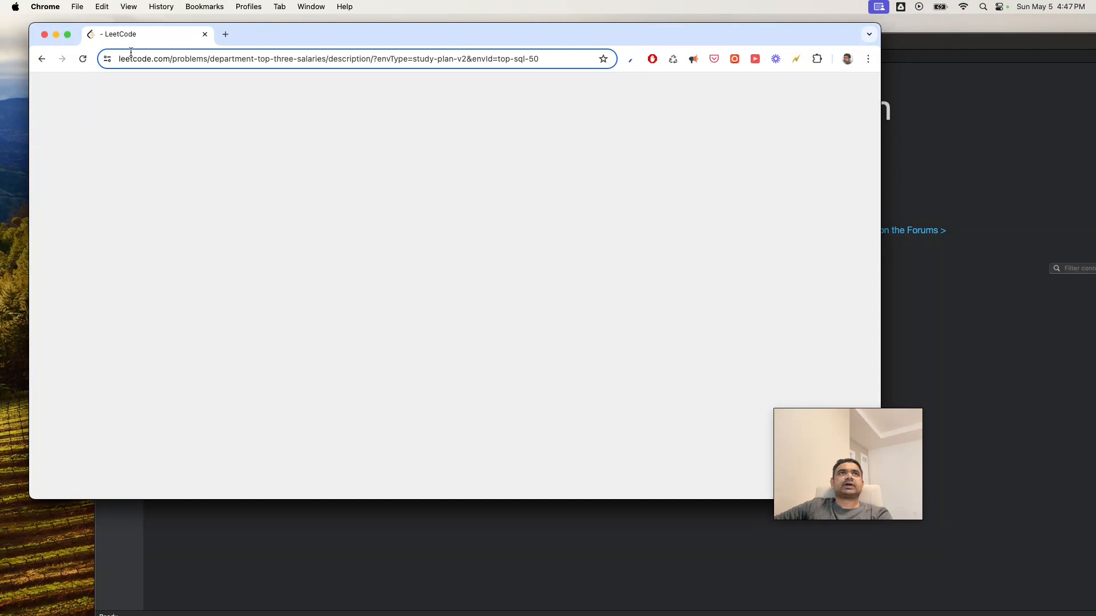
mouse_move(206, 48)
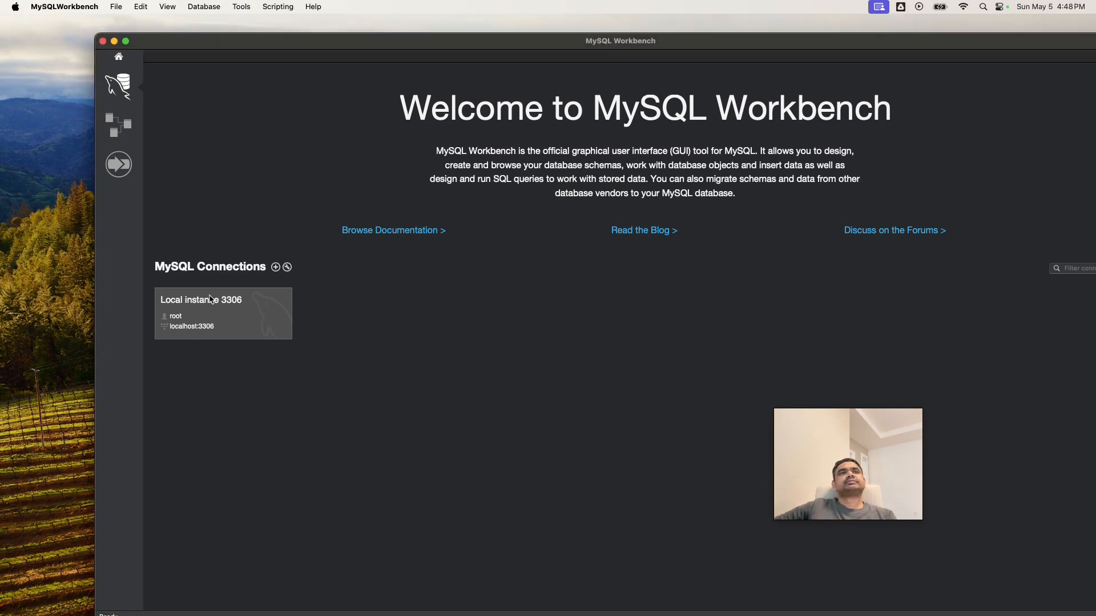
- Connect to Local instance 3306 and open its SQL editor
double_click(223, 313)
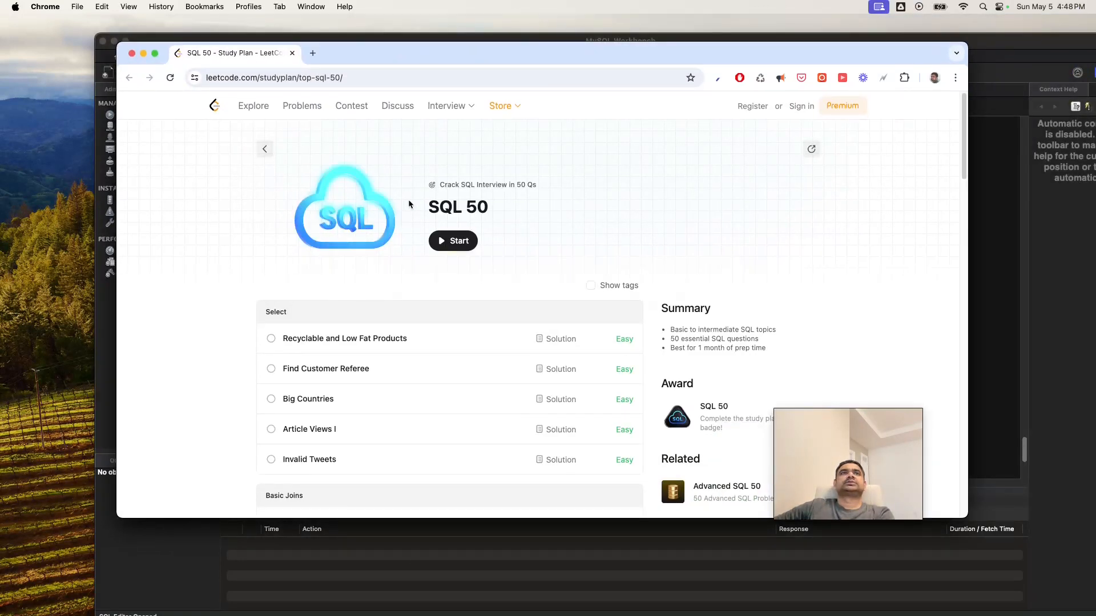
- Locate Not Boring Movies under Basic Aggregate Functions and open it from the SQL 50 plan
scroll("down", 3)
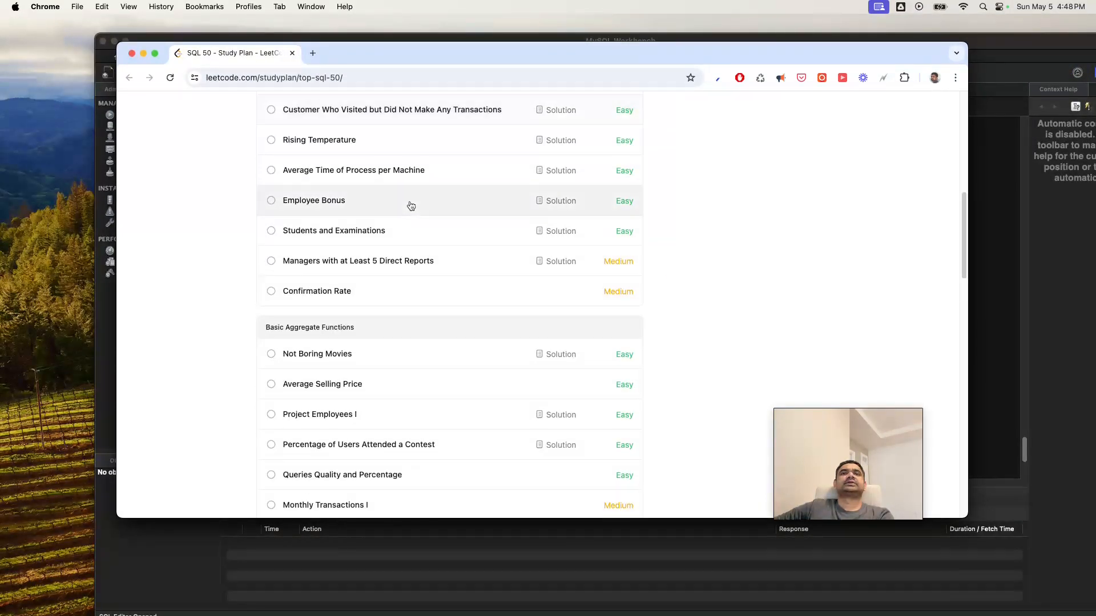
scroll("up", 3)
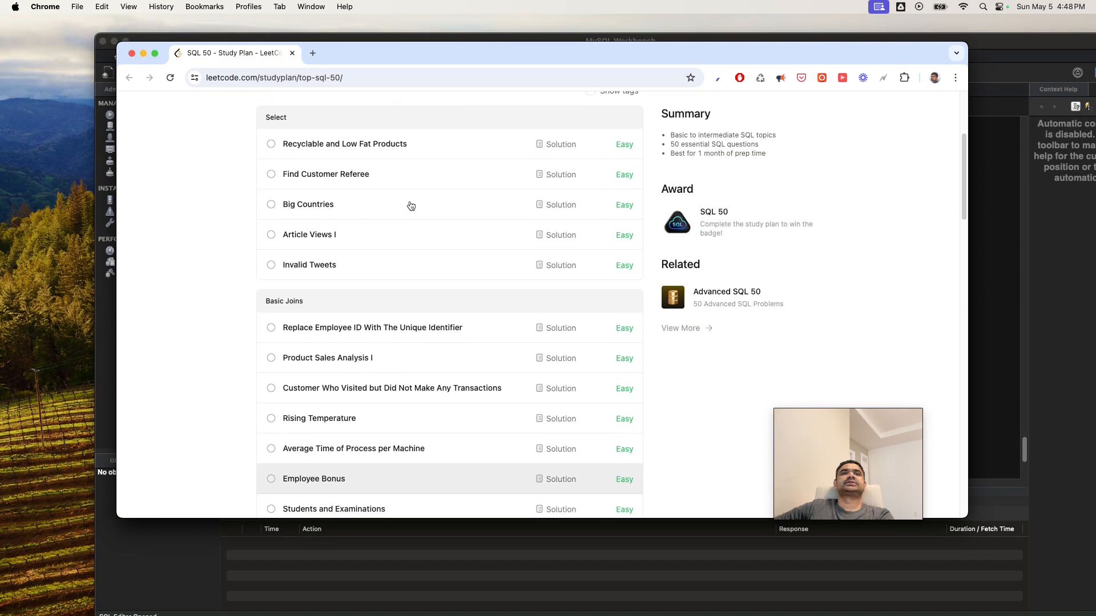
scroll("down", 3)
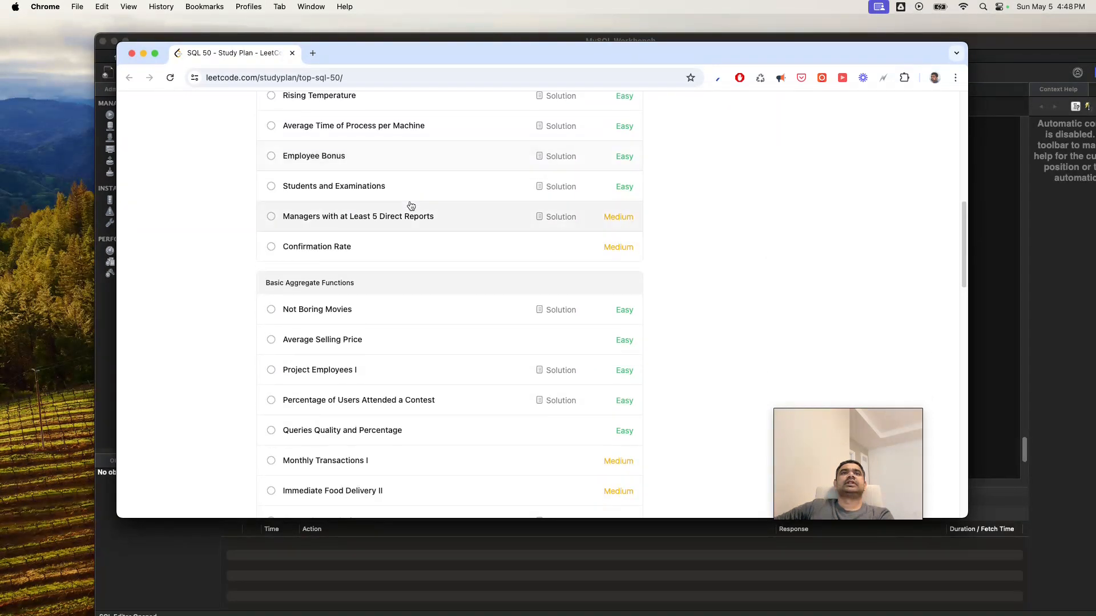
mouse_move(322, 251)
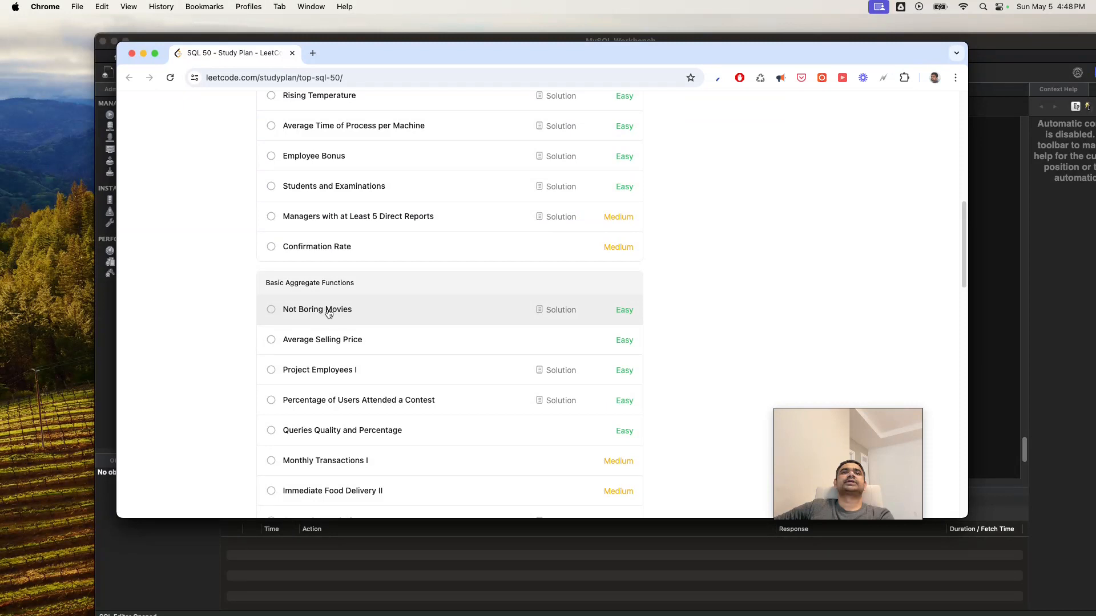
left_click(316, 309)
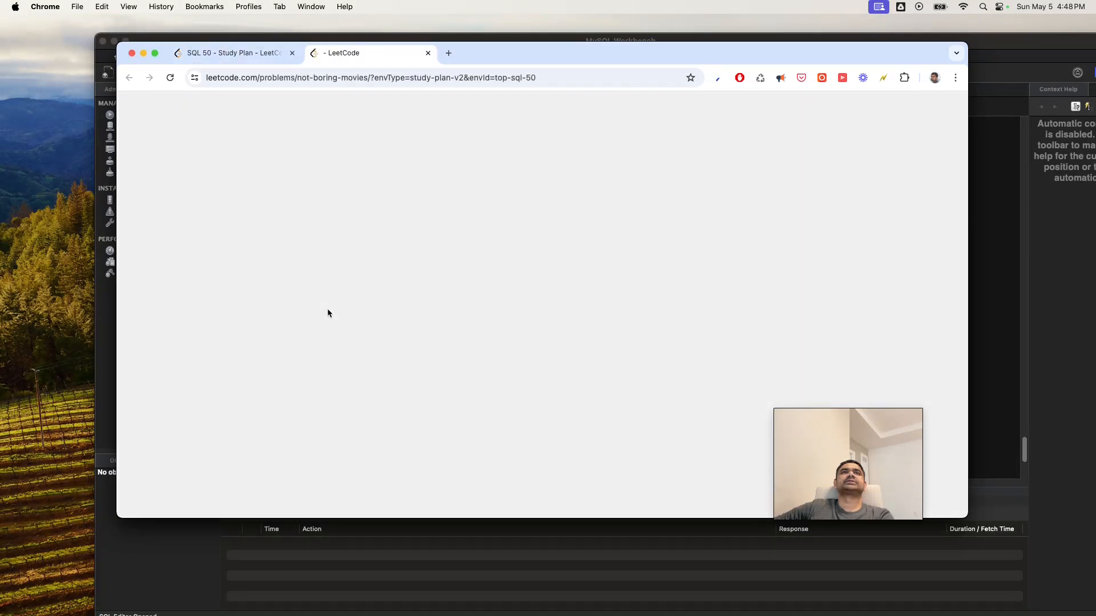
left_click(231, 53)
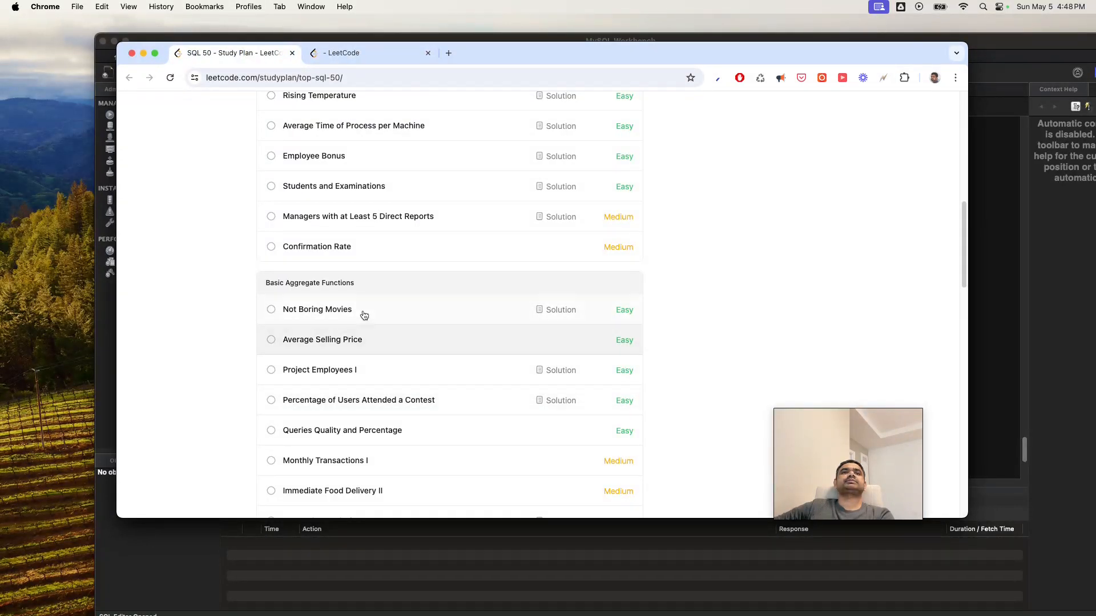
left_click(316, 309)
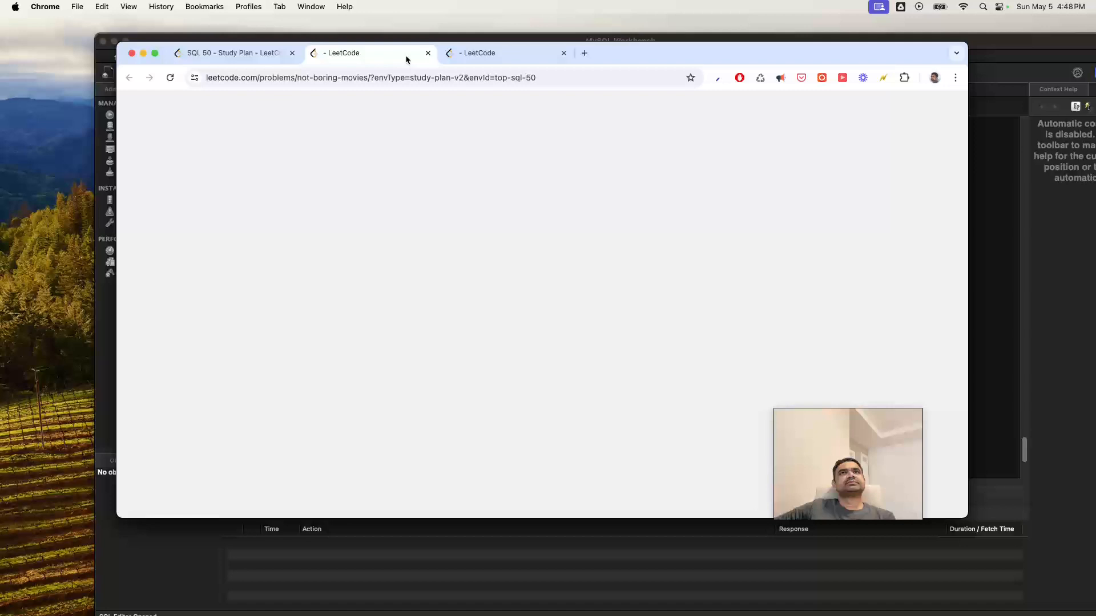
left_click(231, 53)
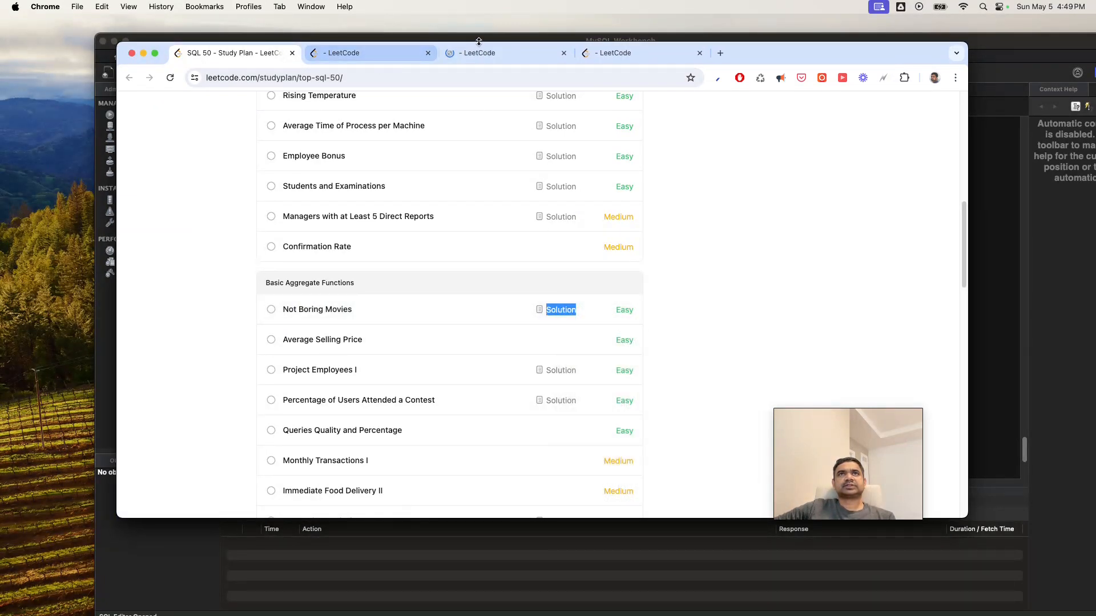
- Return via the LeetCode home page to the SQL 50 plan and reopen Not Boring Movies
left_click(560, 309)
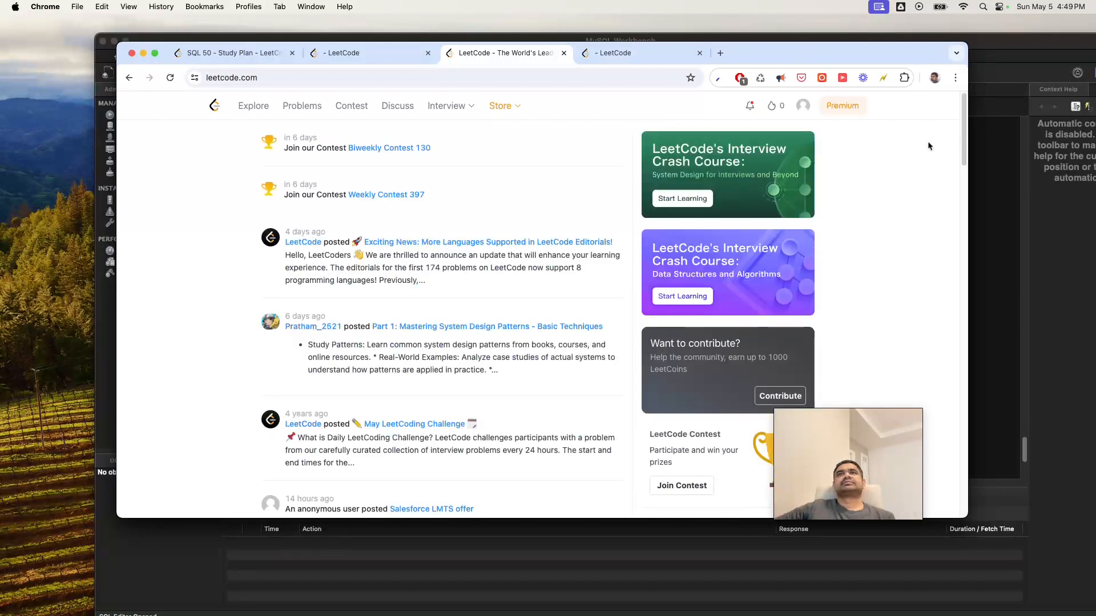
left_click(802, 105)
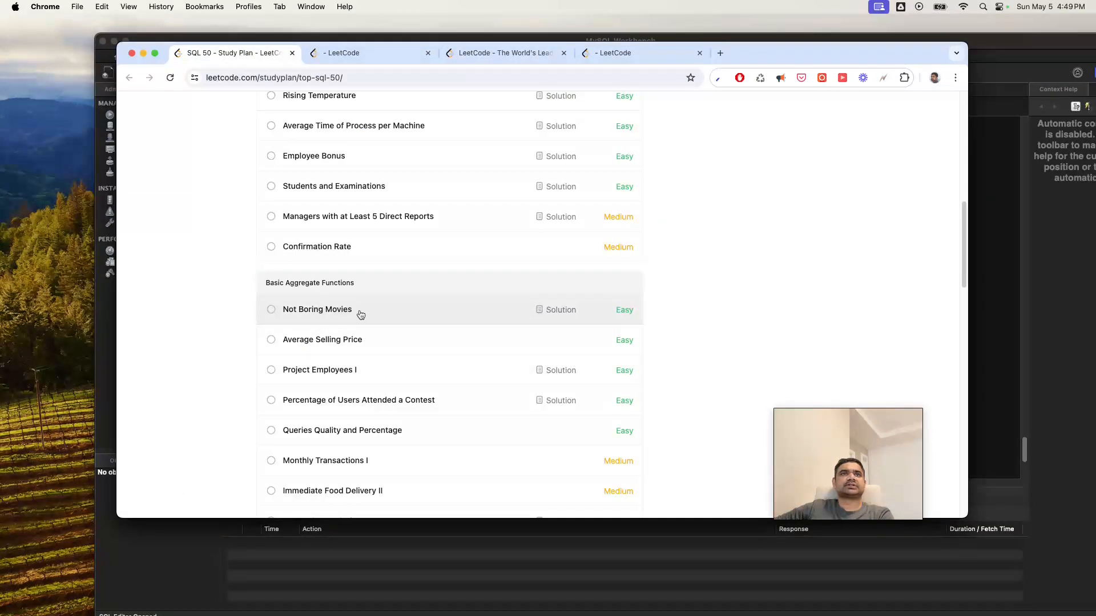
left_click(316, 309)
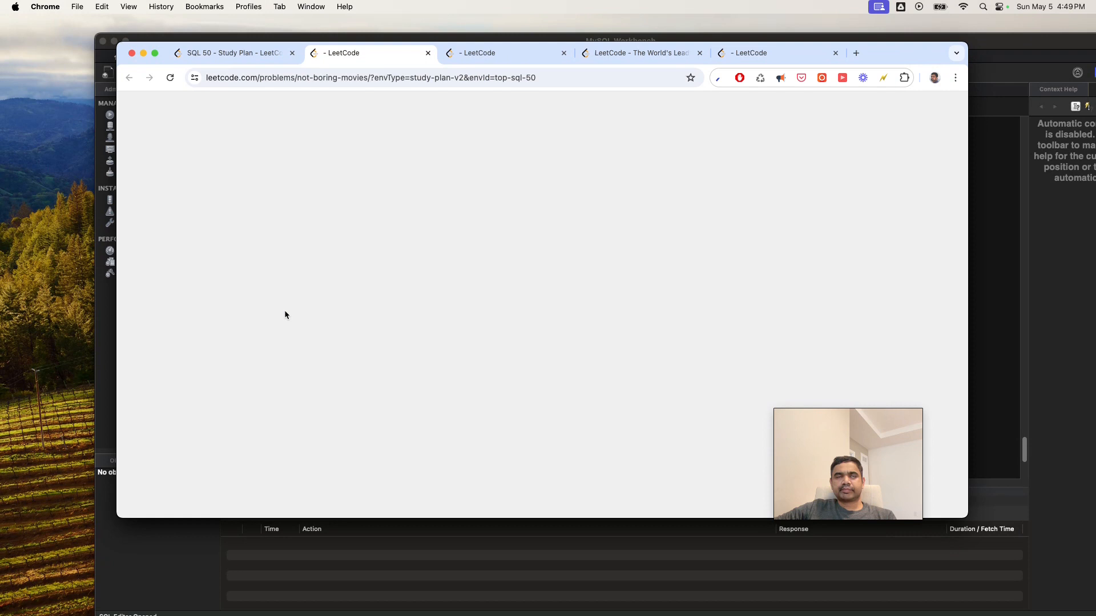
- Search for the problem and bring up Medium's 'SQL Notes: Not Boring Movies' article
left_click(355, 77)
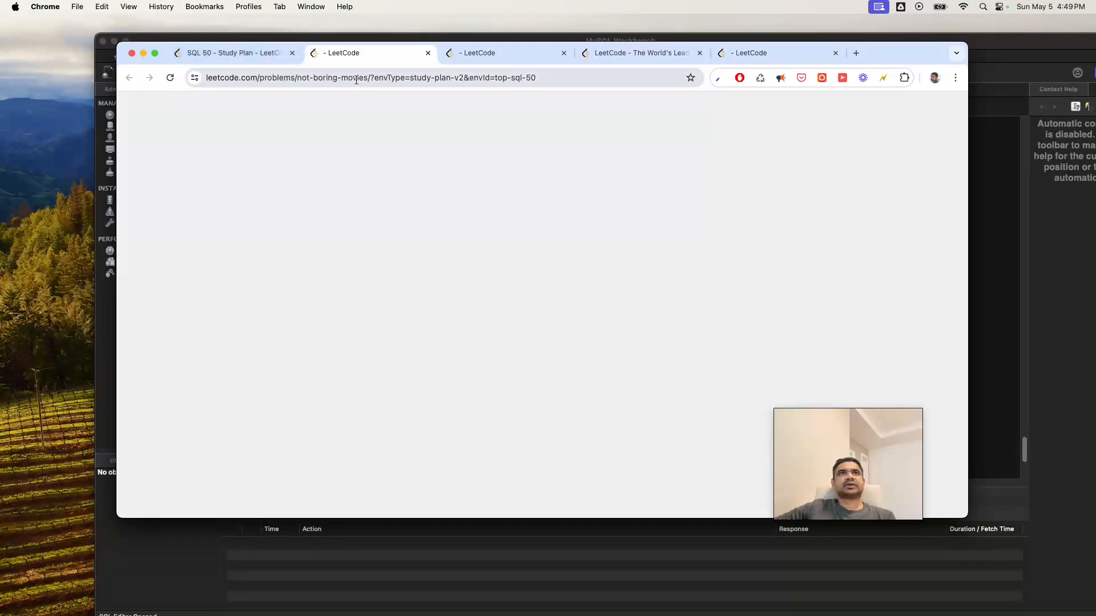
left_click(234, 53)
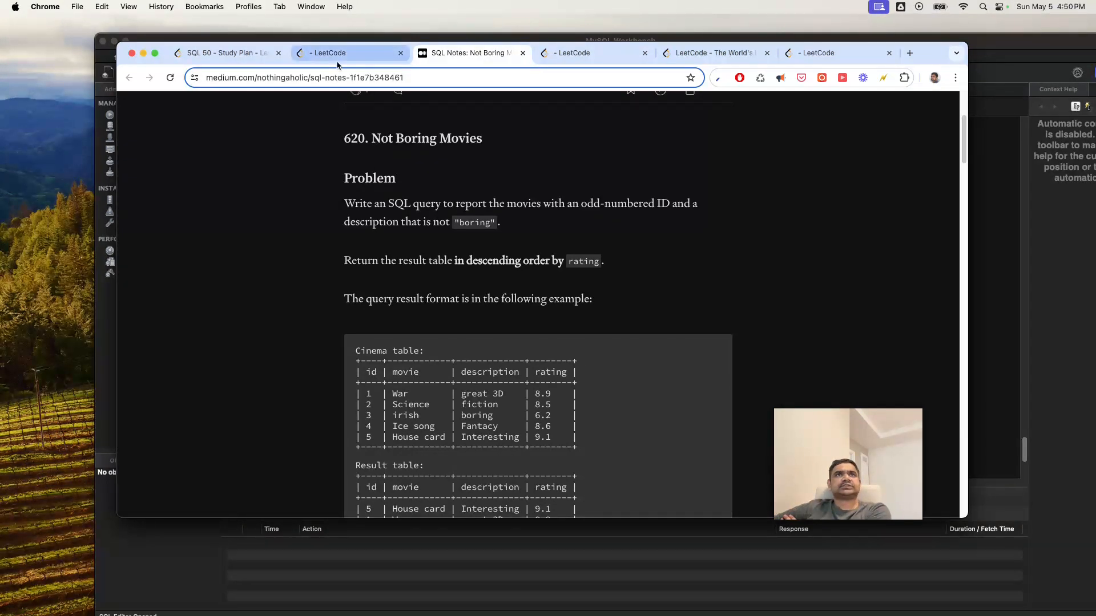
- Check the LeetCode problem, then scroll the Medium write-up past the Cinema tables to its Solution
left_click(349, 53)
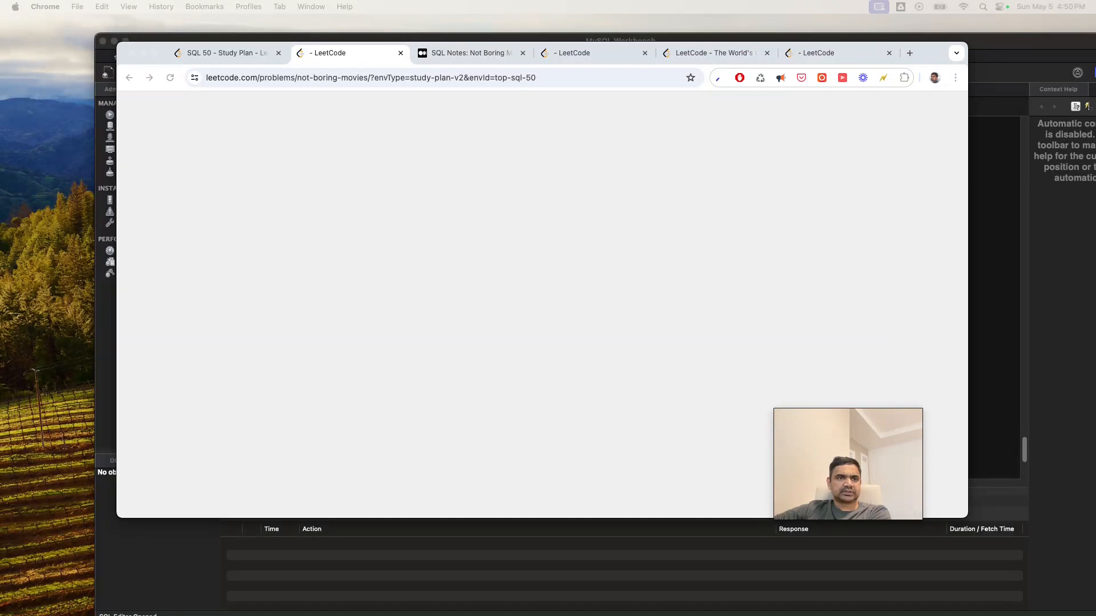
mouse_move(469, 45)
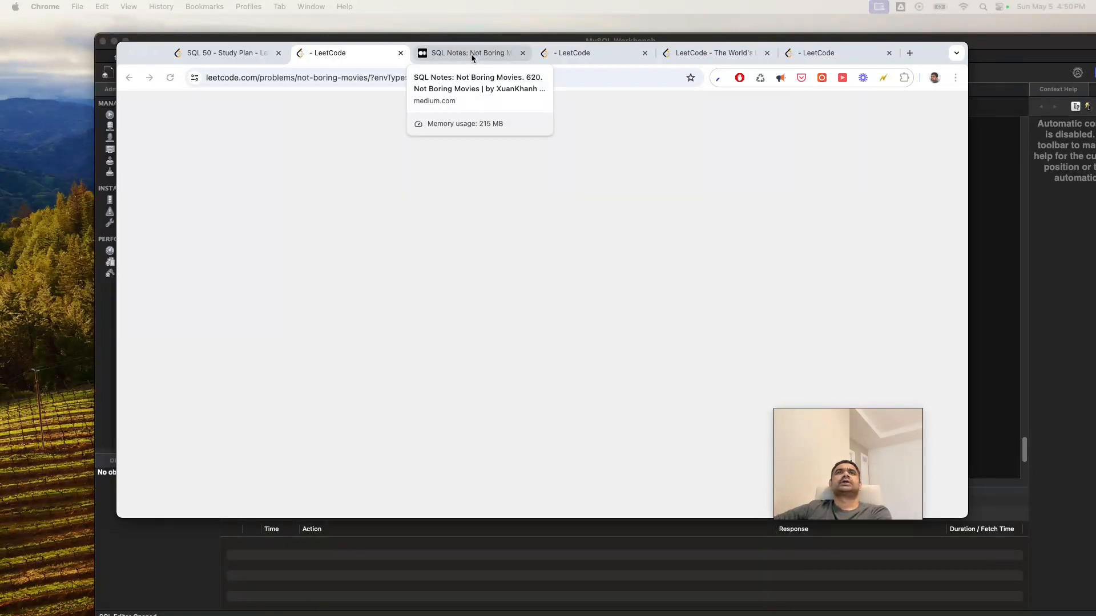
left_click(468, 52)
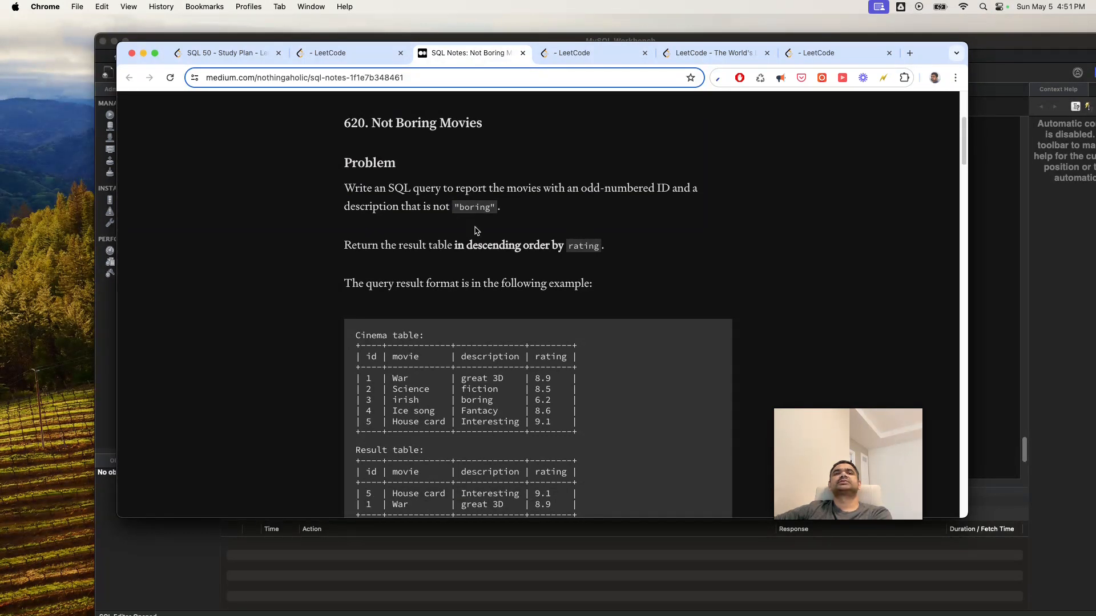
scroll("down", 3)
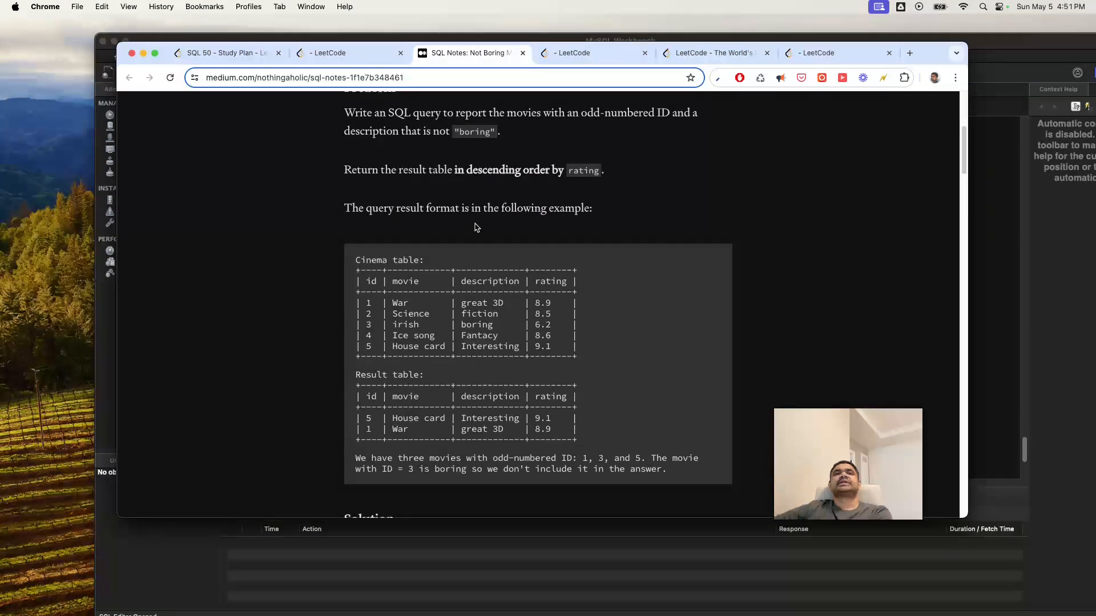
mouse_move(385, 319)
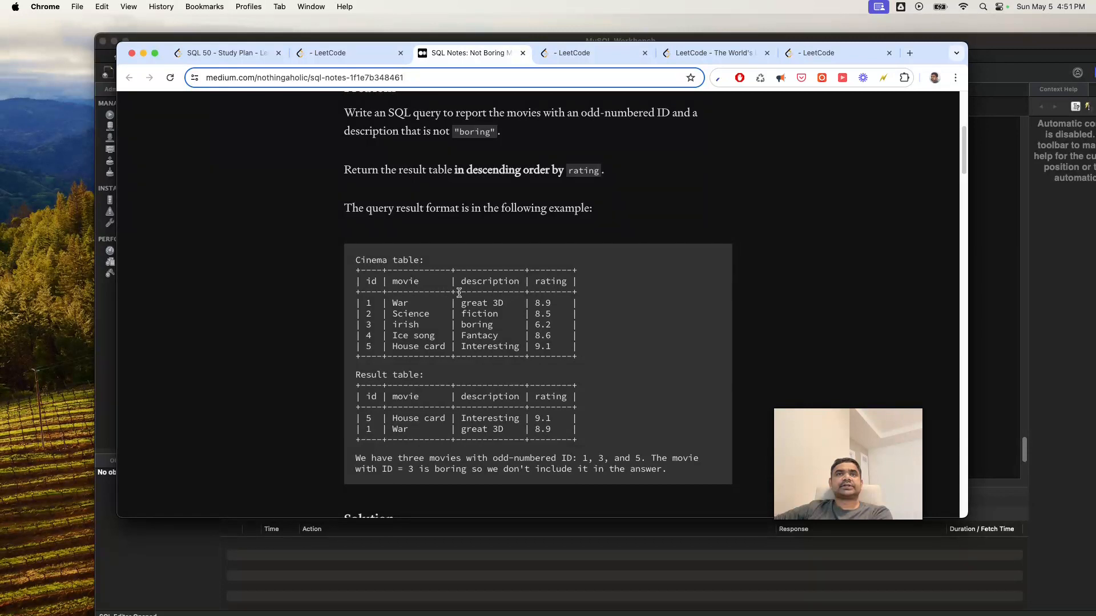
mouse_move(458, 369)
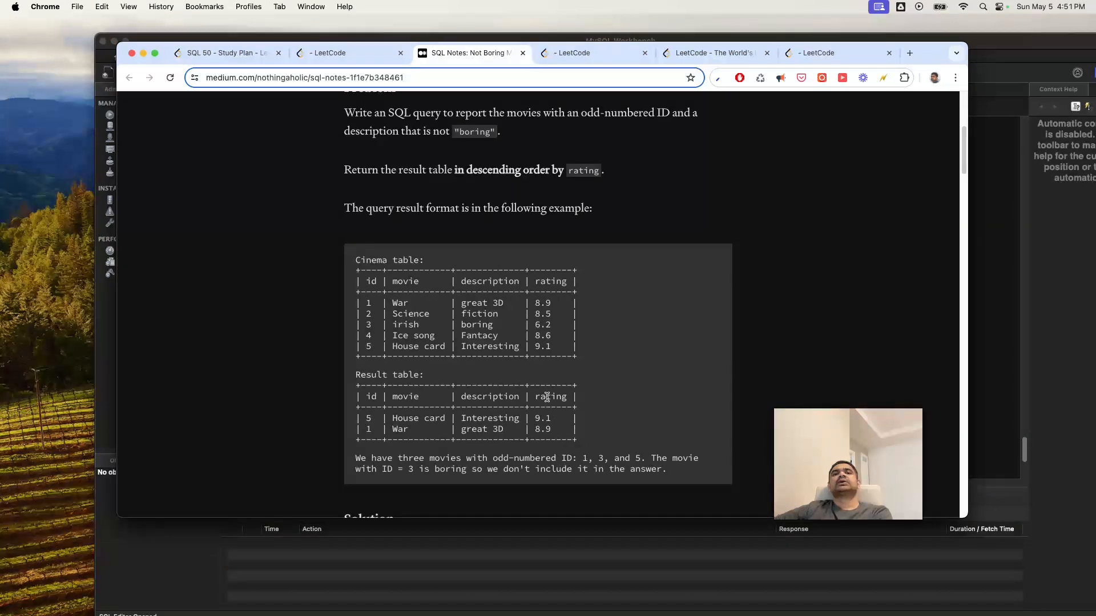
scroll("down", 3)
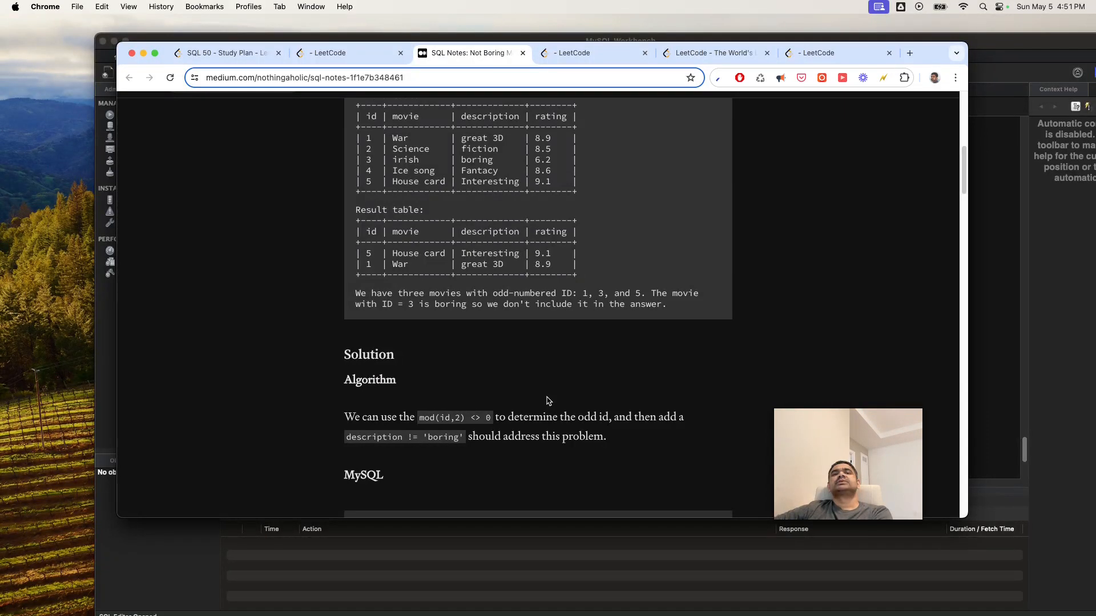
- Scroll down to the article's MySQL solution query, then back up to the title
double_click(440, 418)
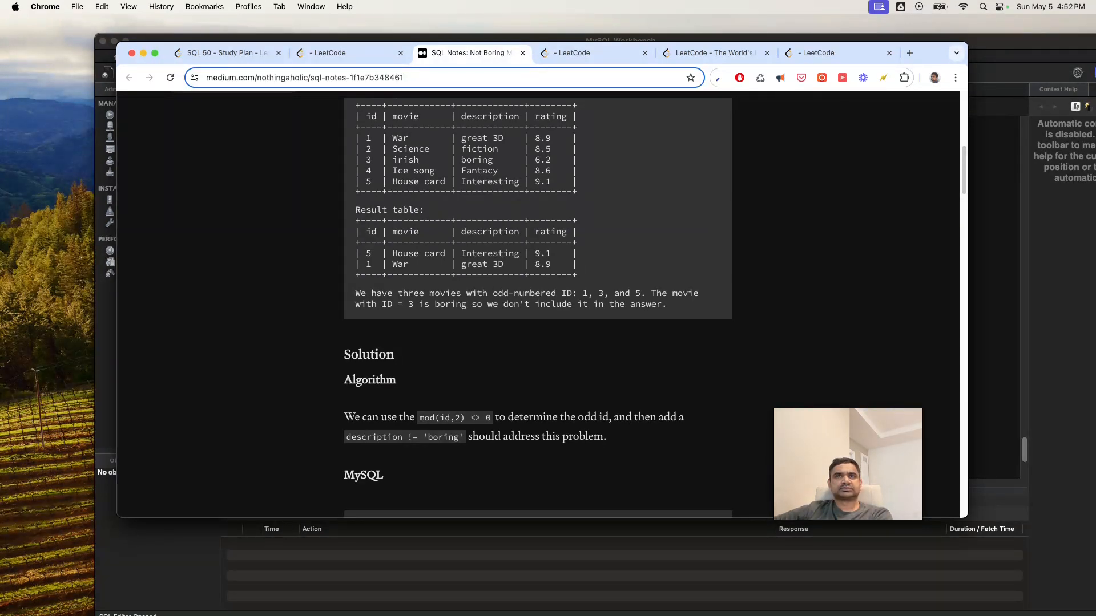
scroll("down", 3)
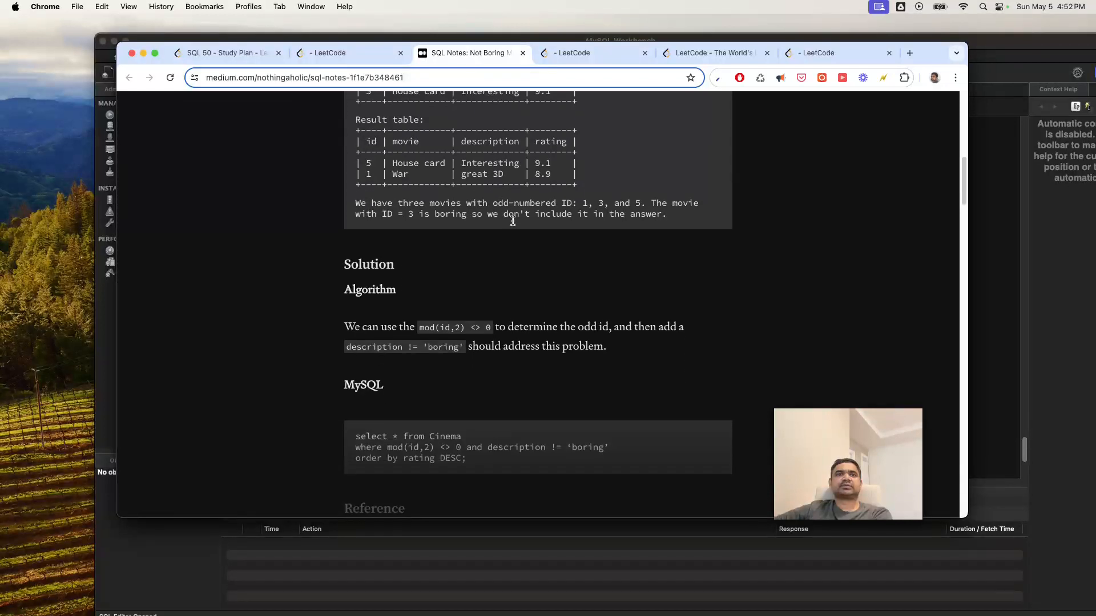
scroll("down", 3)
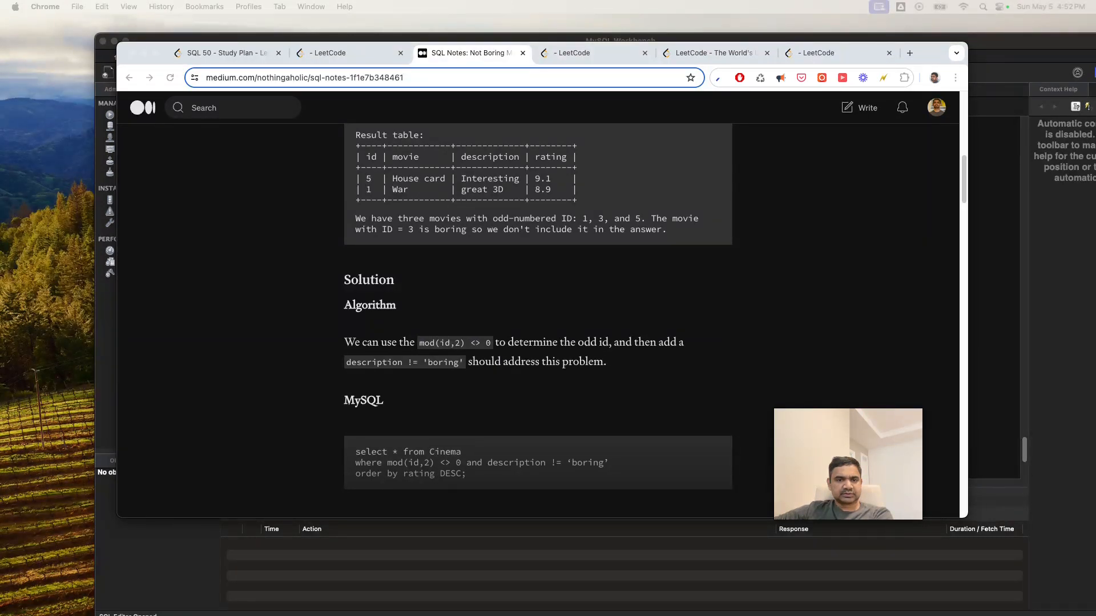
scroll("up", 3)
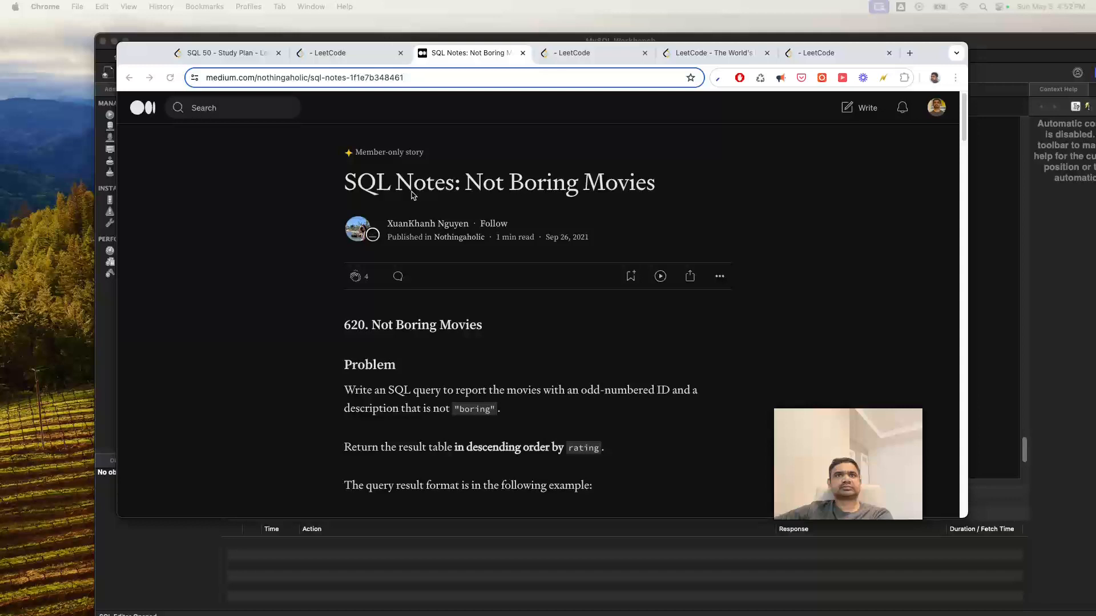
- Scroll the article down to the Problem section with the Cinema and Result tables
scroll("down", 3)
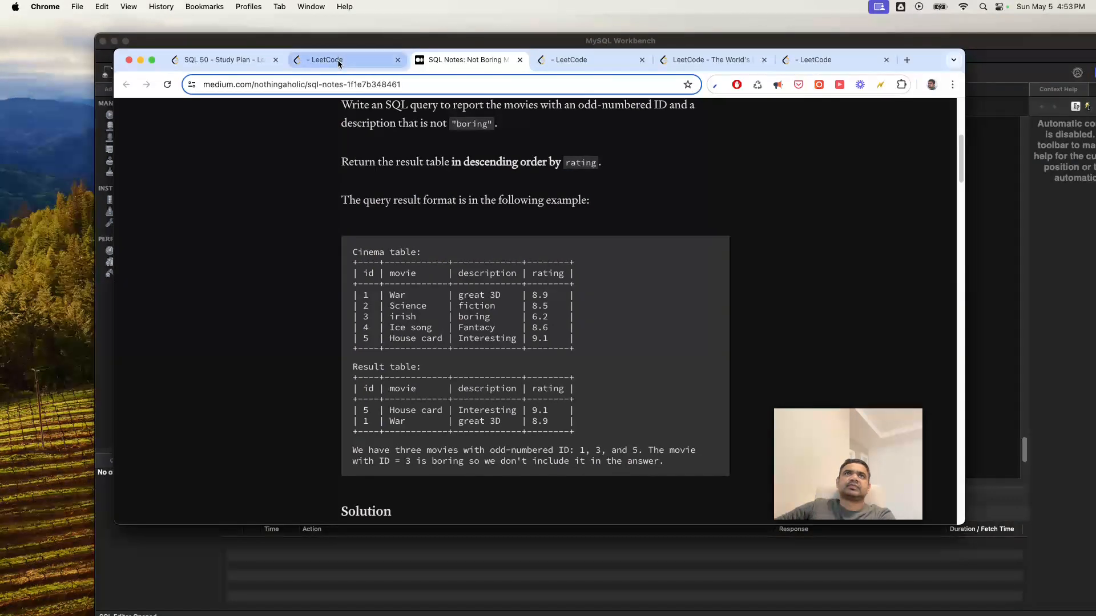
- Switch to the LeetCode Not Boring Movies page to get the Cinema table schema
left_click(345, 59)
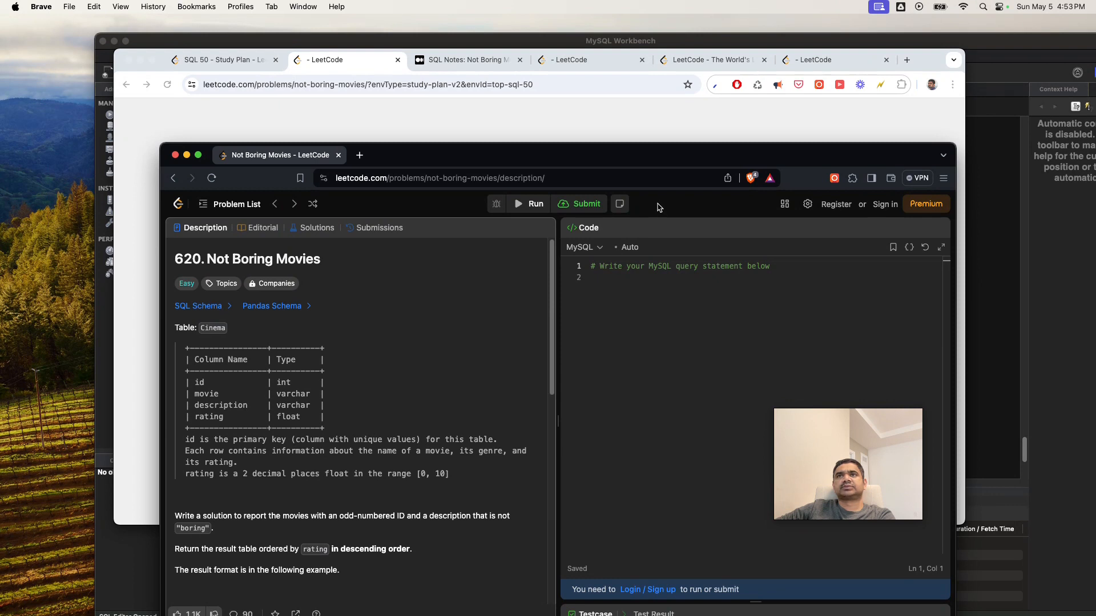
mouse_move(203, 243)
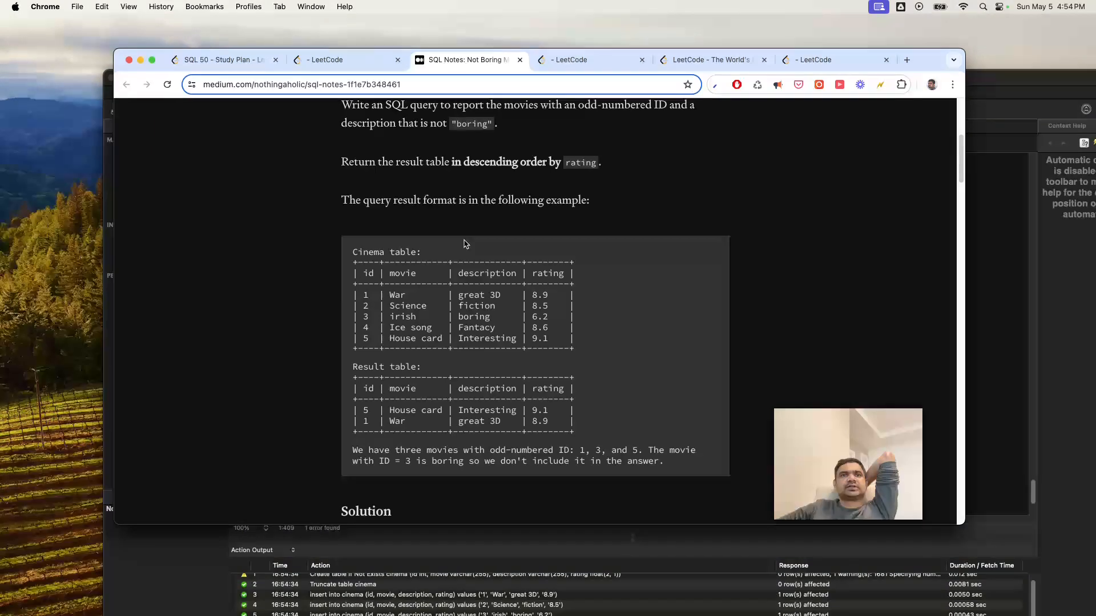
- Scroll the Medium article down to its MySQL solution query
scroll("down", 3)
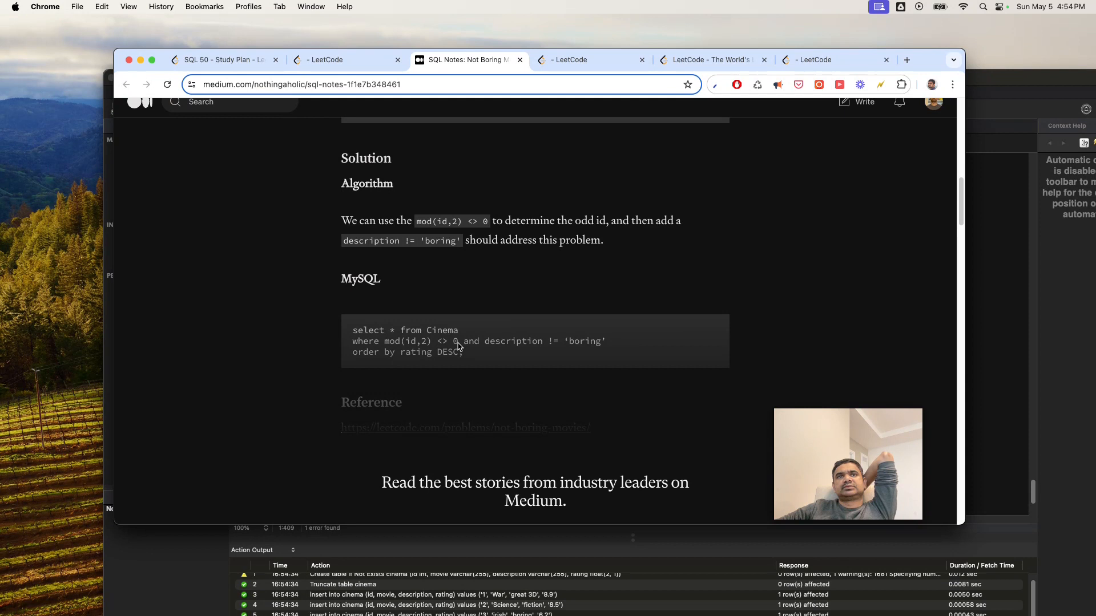
mouse_move(548, 358)
type("s")
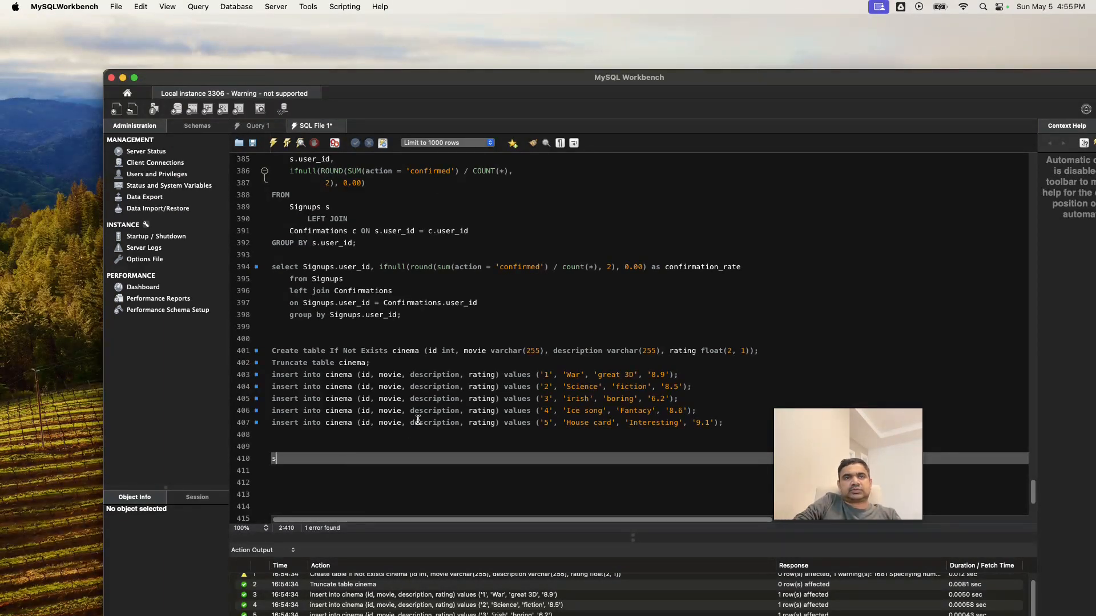
- Run SELECT * FROM cinema WHERE id MOD 2 <> 0 AND description <> "boring" ORDER BY rating DESC
type("elect")
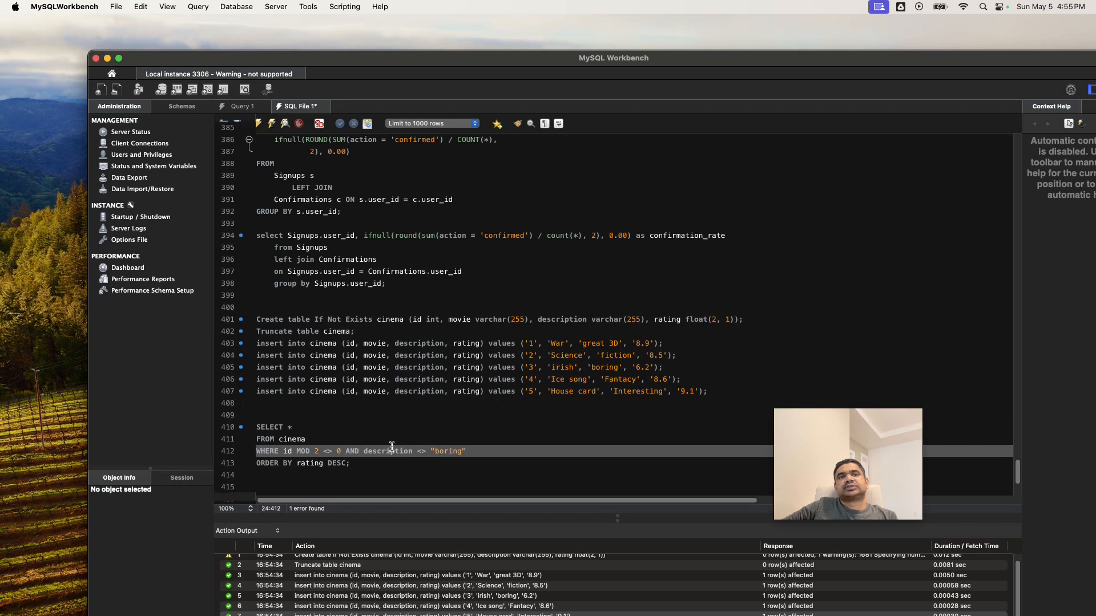
left_click_drag(255, 438, 349, 463)
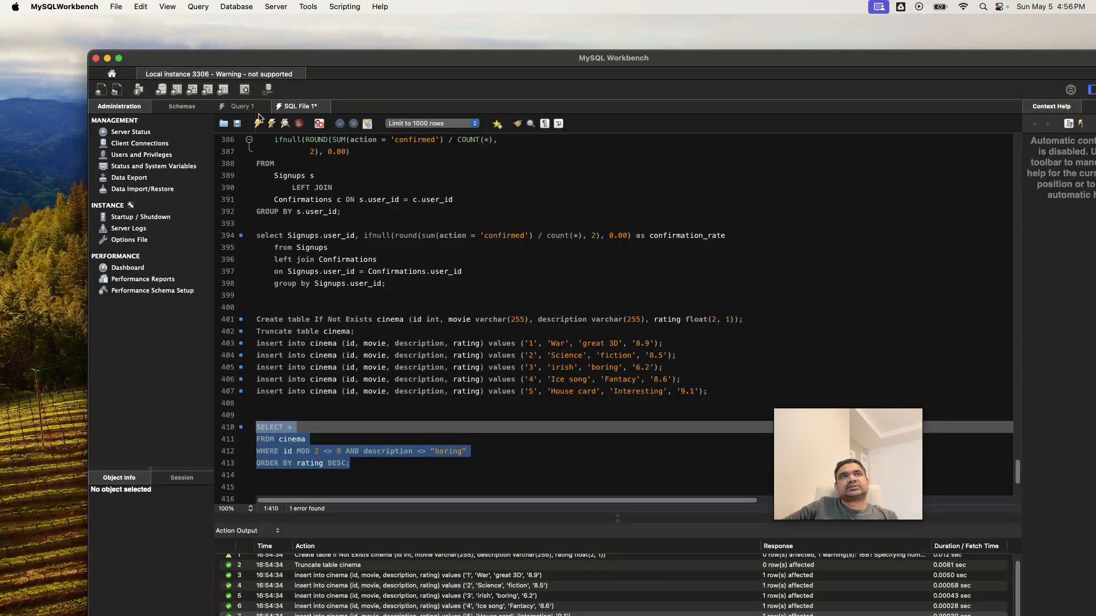
left_click(272, 123)
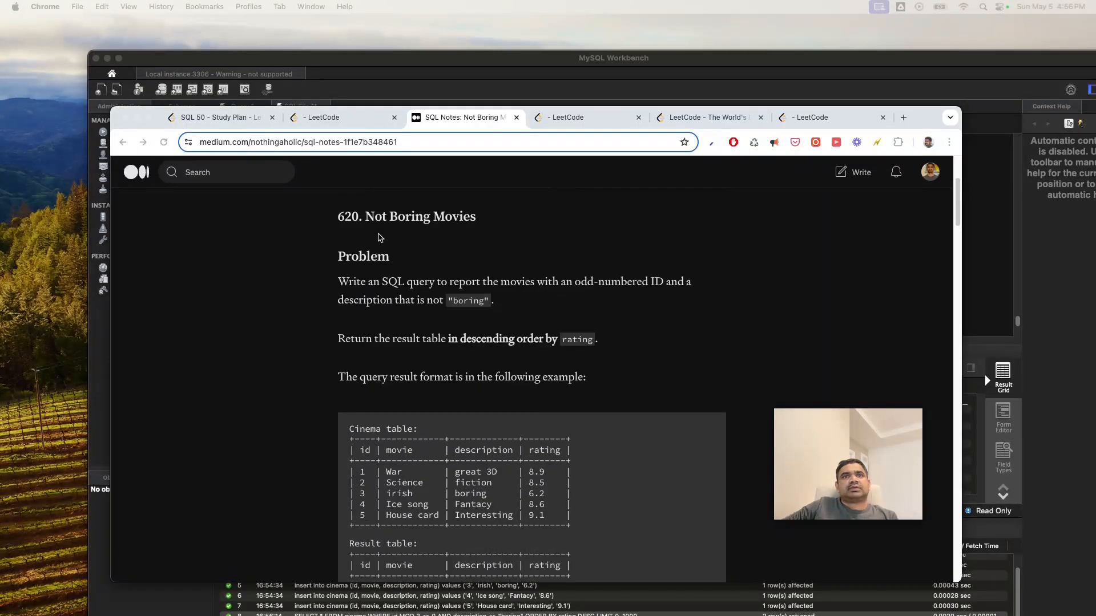
- Scroll the article to its Result table and Solution to compare with the query output
scroll("up", 3)
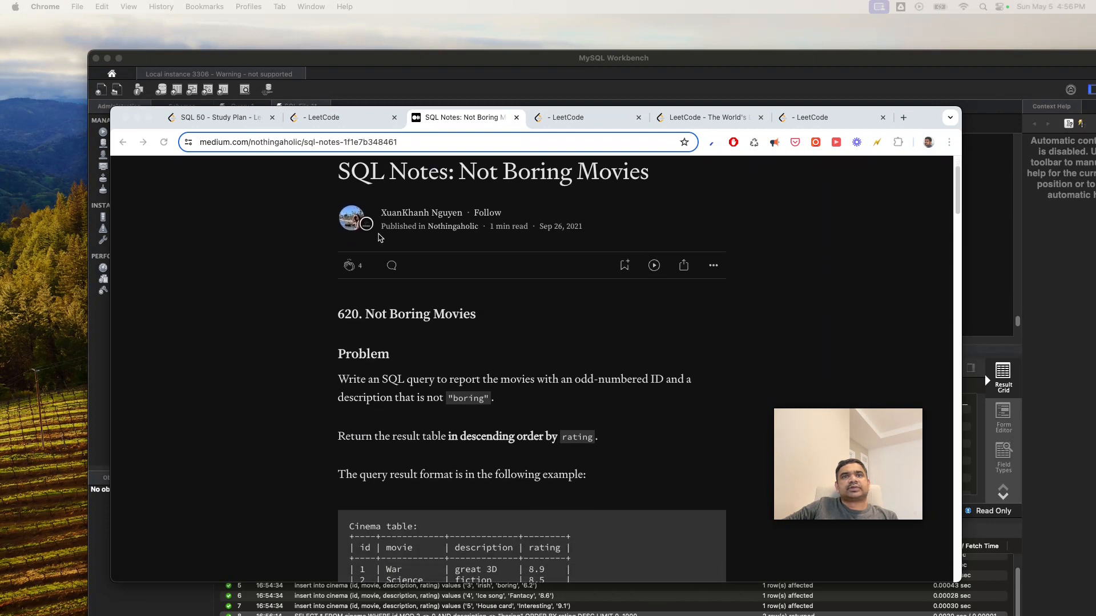
scroll("down", 3)
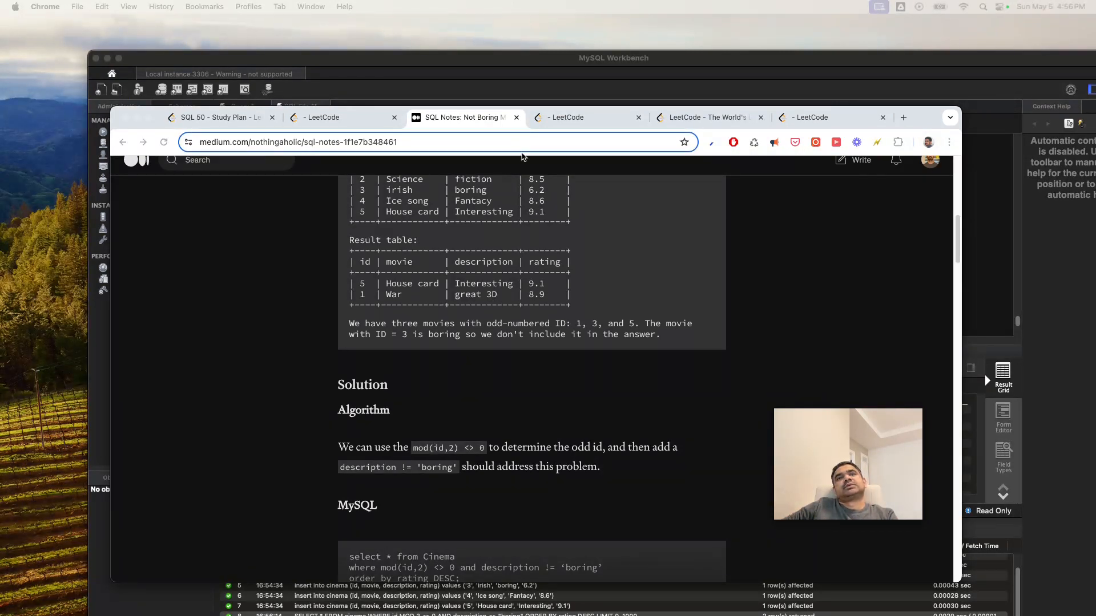
mouse_move(544, 272)
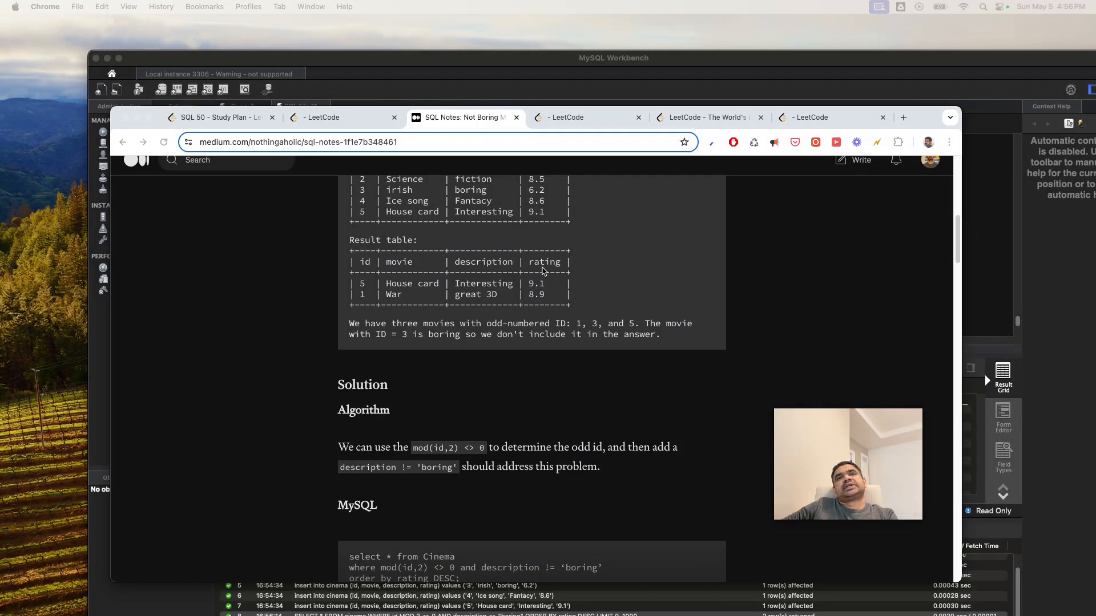